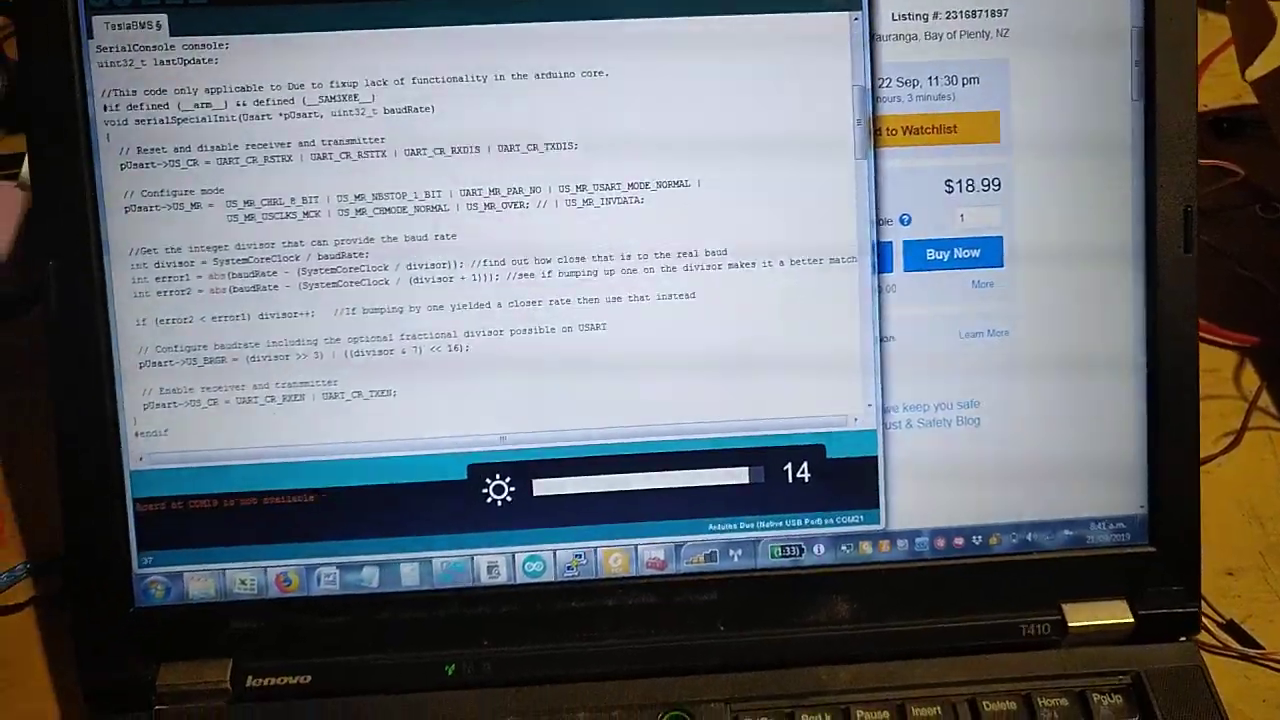
Launch the Serial Monitor for the TeslaBMS board from the Tools menu, opening the COM21 window
{"action": "left_click", "coordinate": [392, 24]}
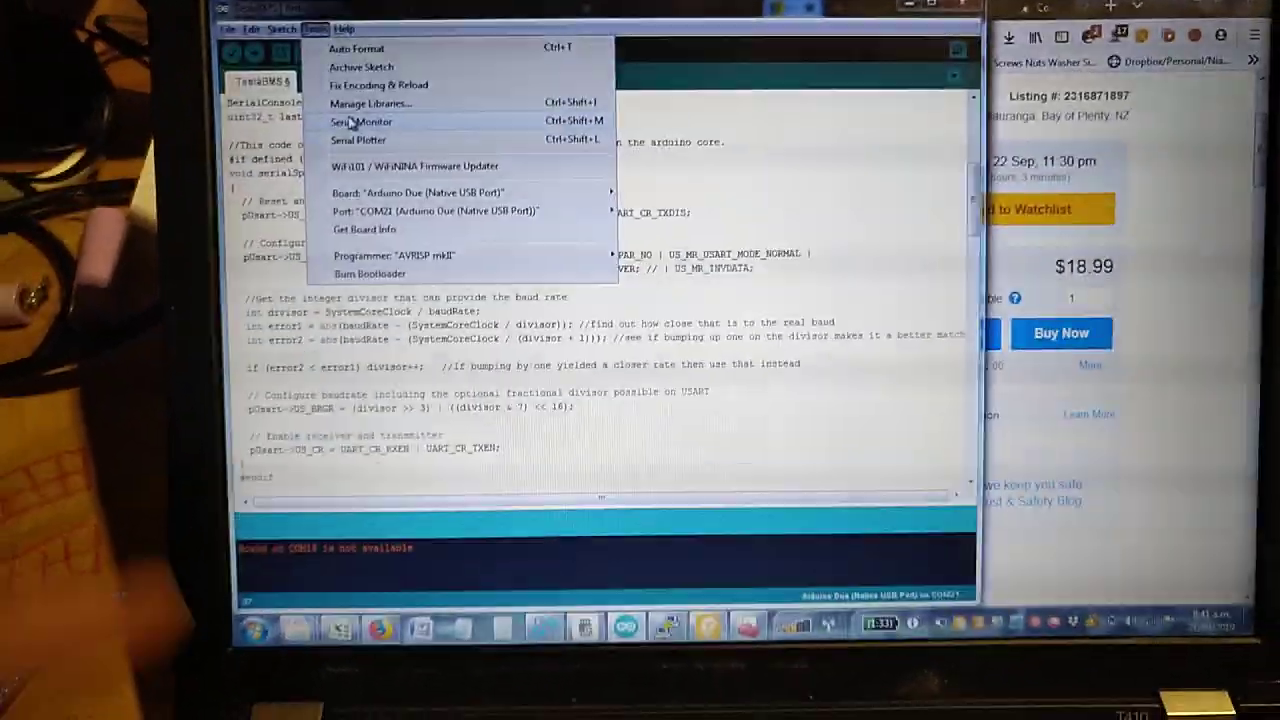
{"action": "left_click", "coordinate": [360, 122]}
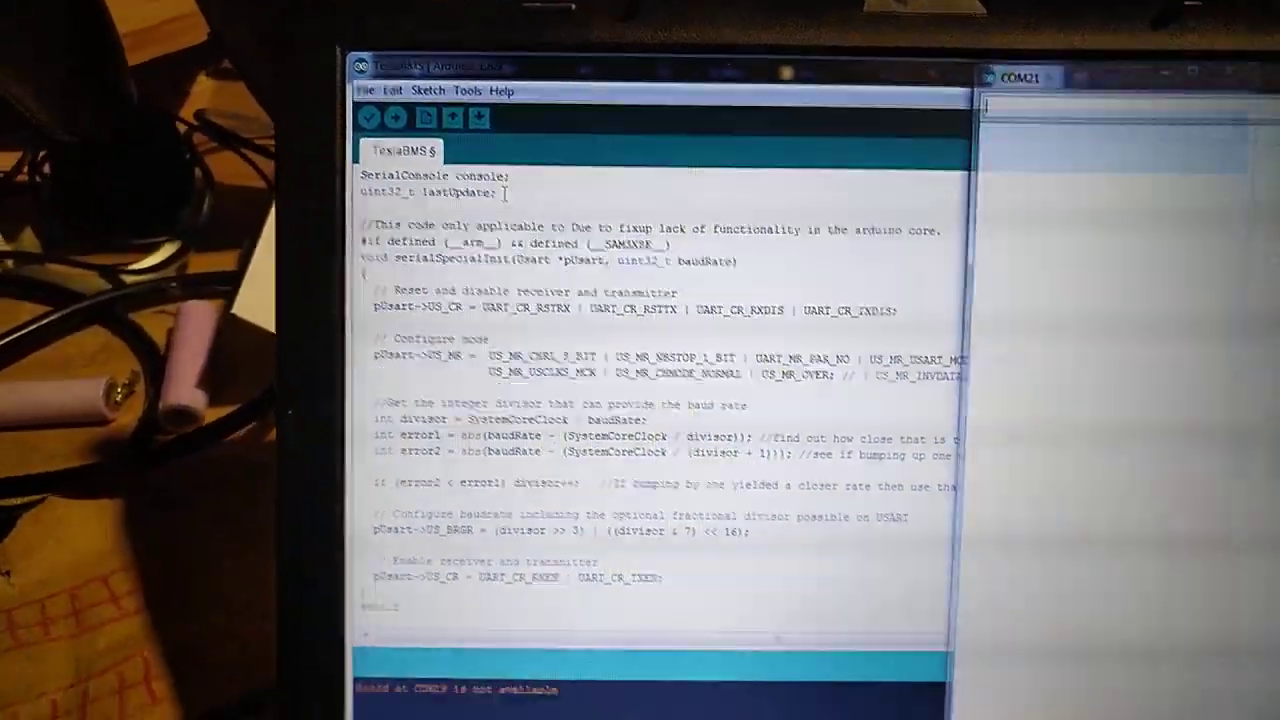